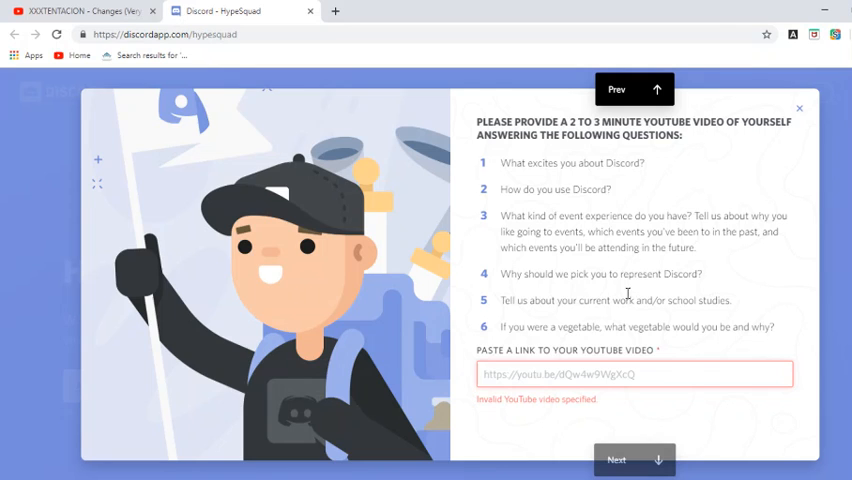
mouse_move(760, 92)
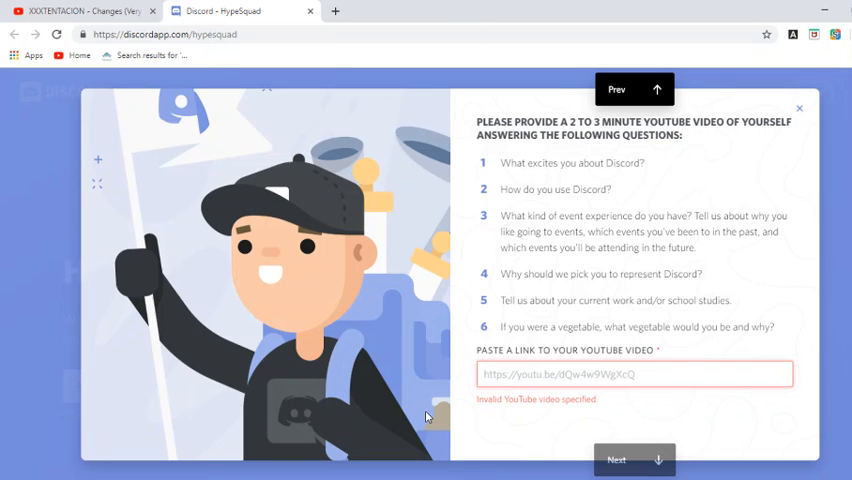
mouse_move(424, 368)
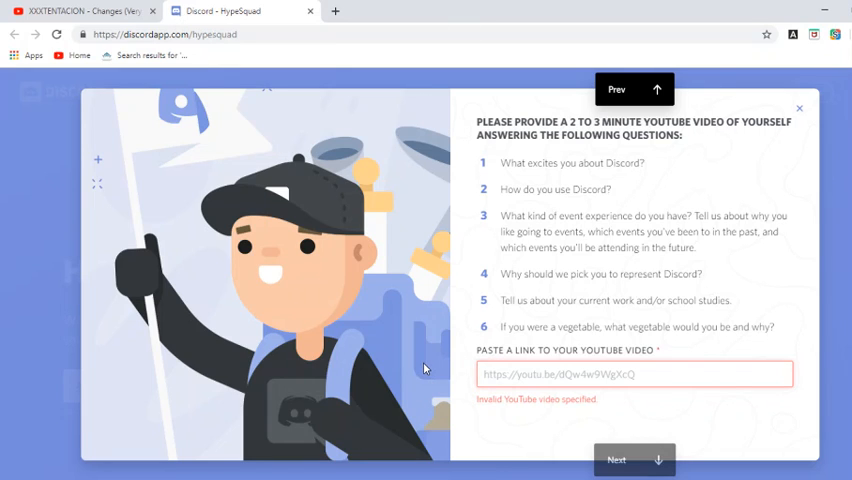